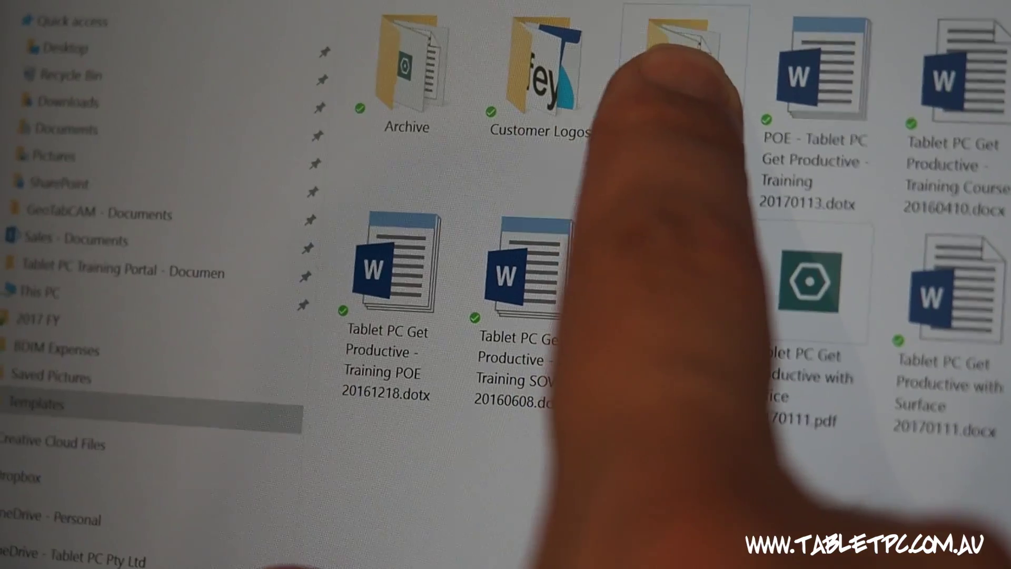
Step: Open the context menu of the third folder in Templates, showing Open and Pin options
right_click(683, 47)
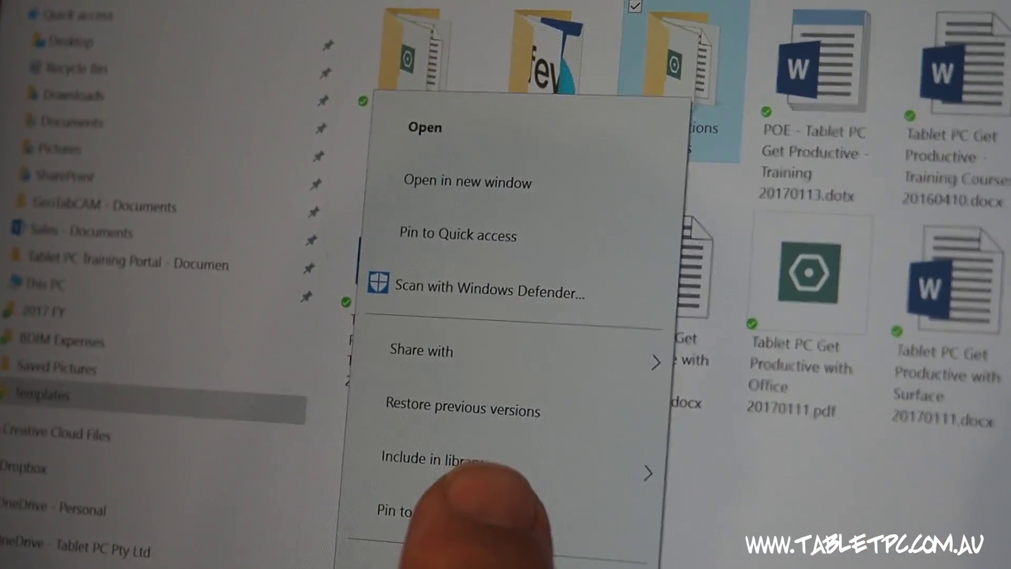